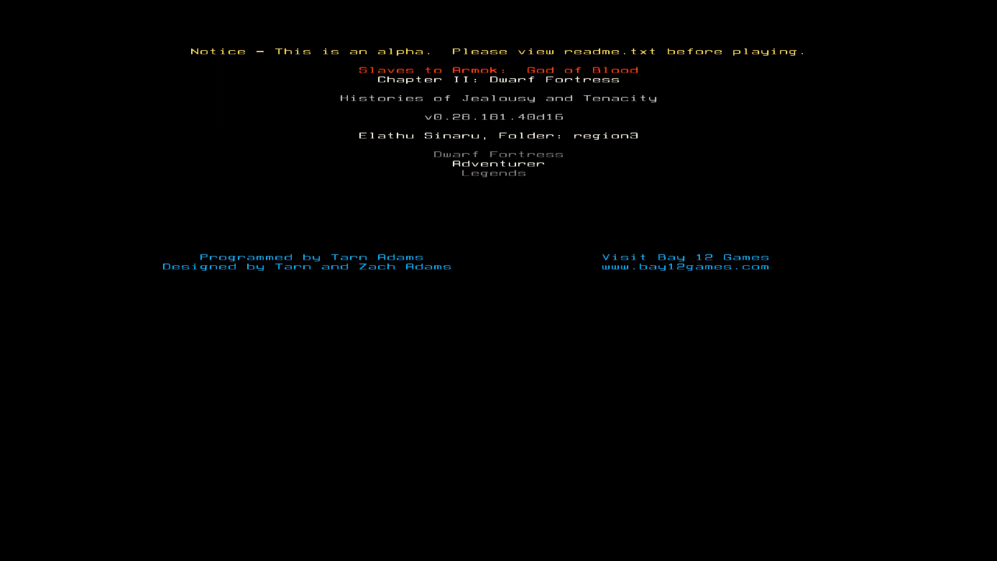
Step: Start Adventurer mode and browse the civilization list down to Dwarf of Helm Tube
{"action": "left_click", "coordinate": [500, 164]}
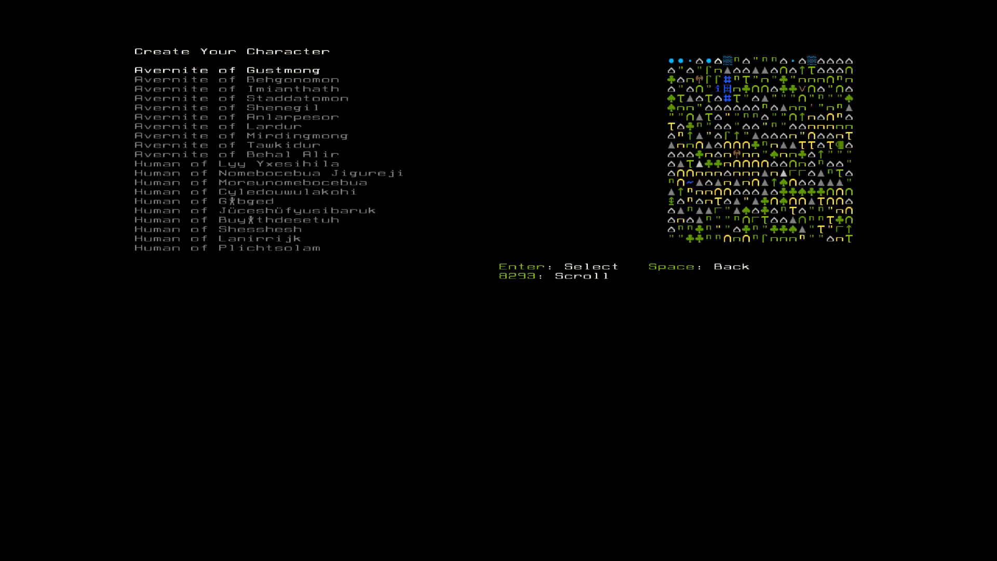
{"action": "key", "text": "Down"}
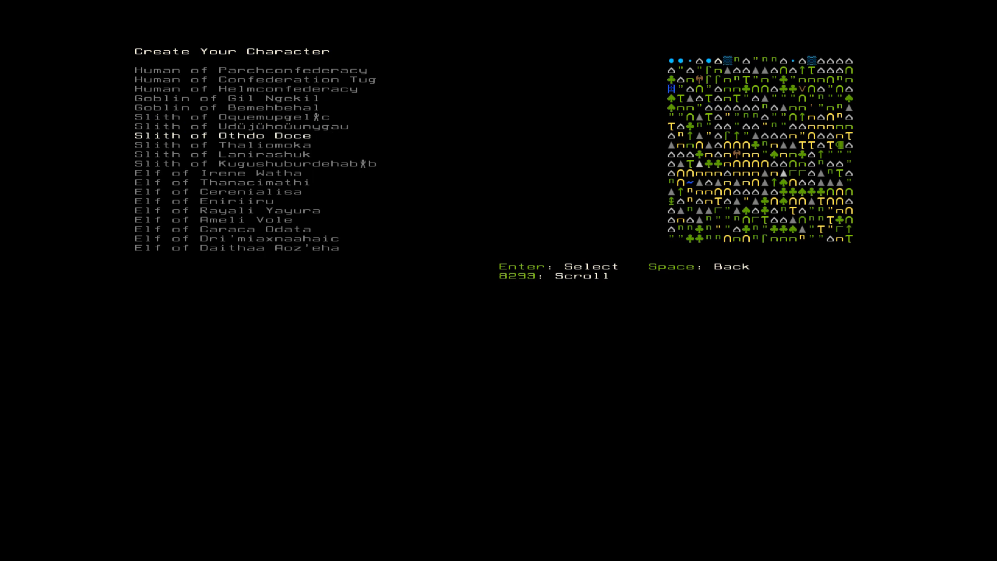
{"action": "scroll", "scroll_direction": "down", "scroll_amount": 3}
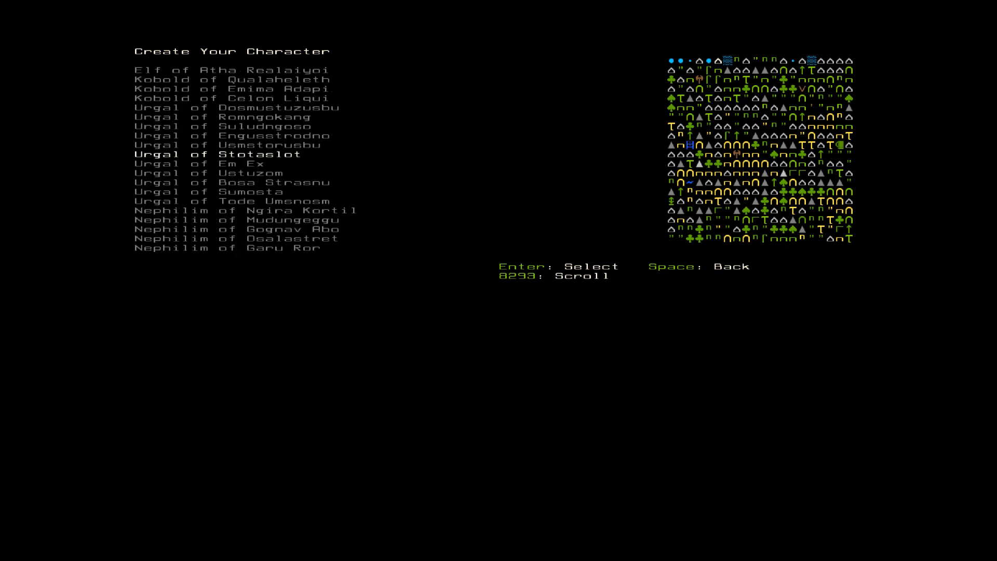
{"action": "key", "text": "Down"}
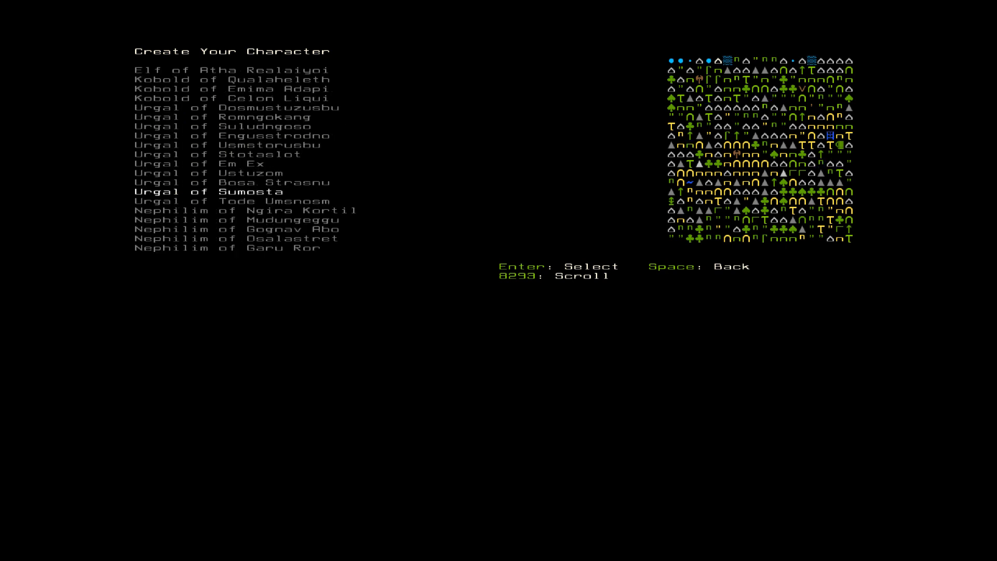
{"action": "scroll", "scroll_direction": "down", "scroll_amount": 3}
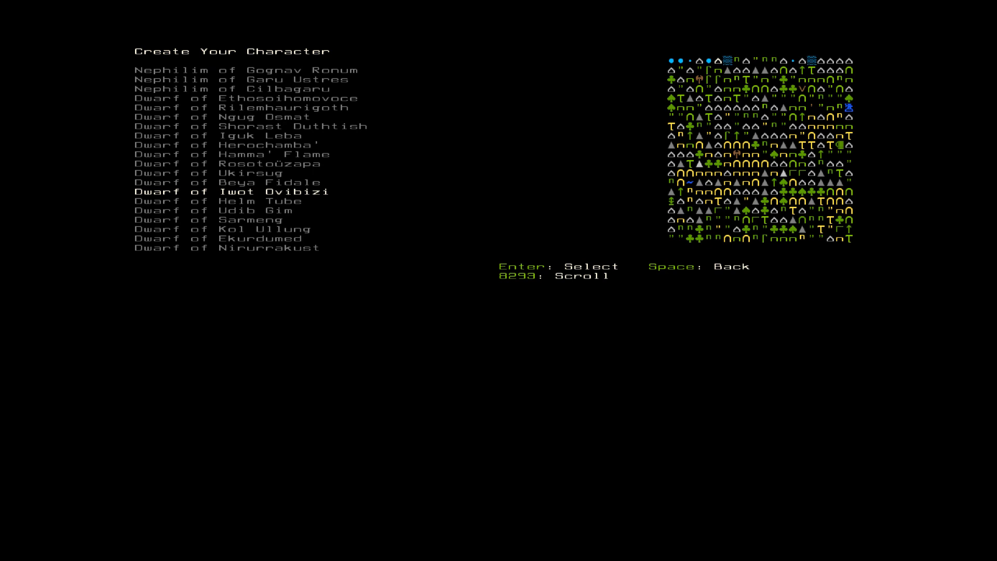
{"action": "key", "text": "Down"}
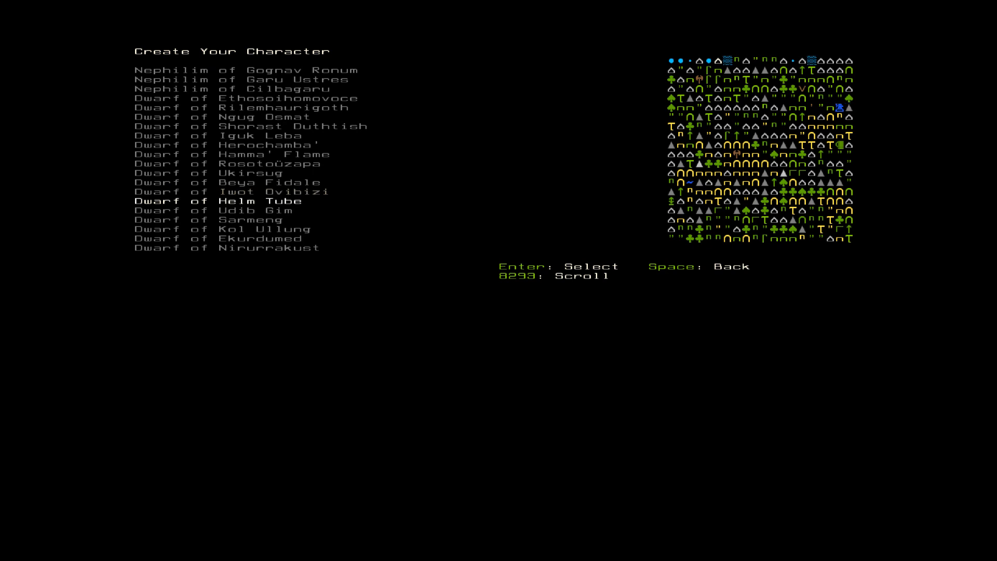
Step: Choose Dwarf of Helm Tube as origin and allocate mace, shield, armour, wrestling, ambush and throwing skills
{"action": "key", "text": "Enter"}
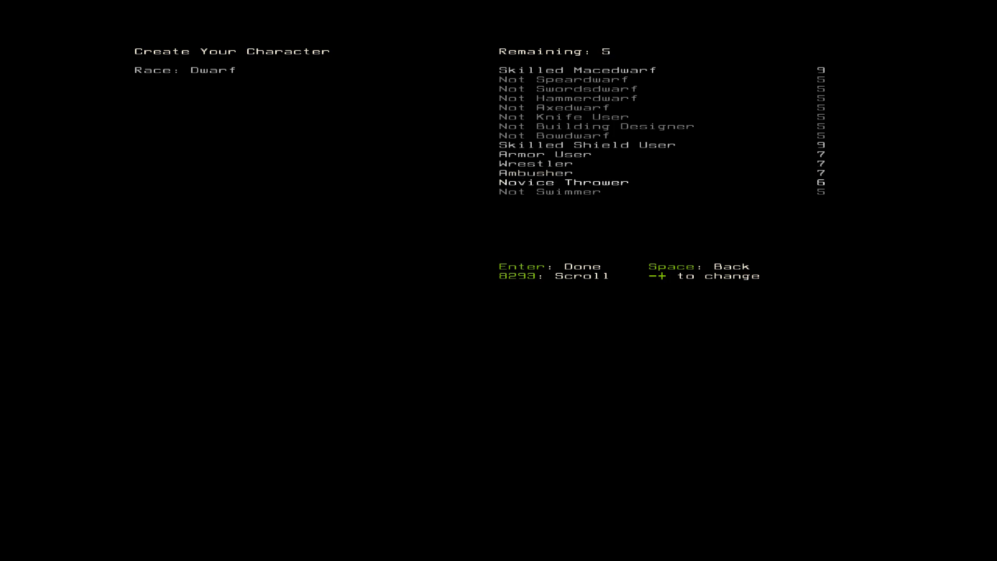
{"action": "key", "text": "Up"}
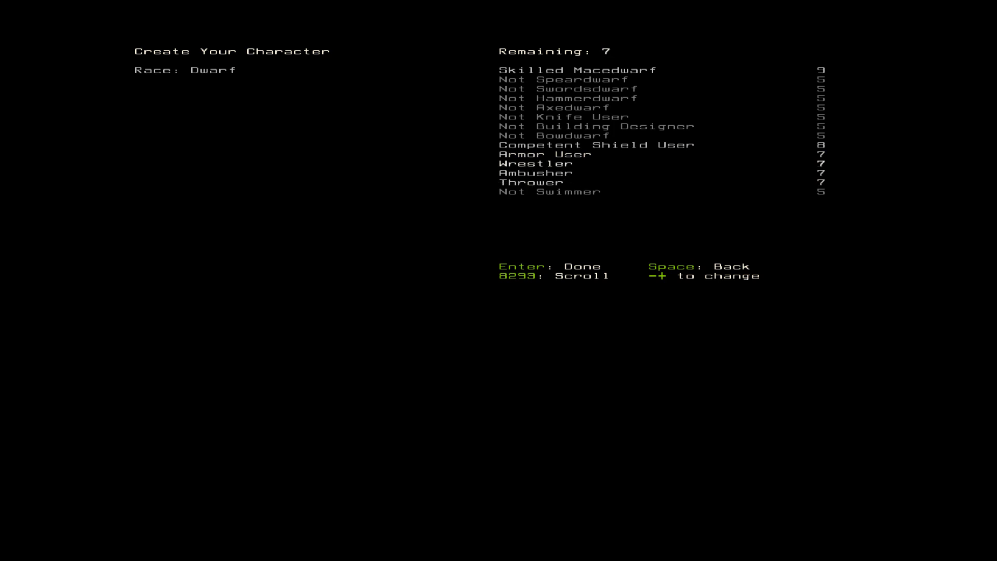
{"action": "key", "text": "Down"}
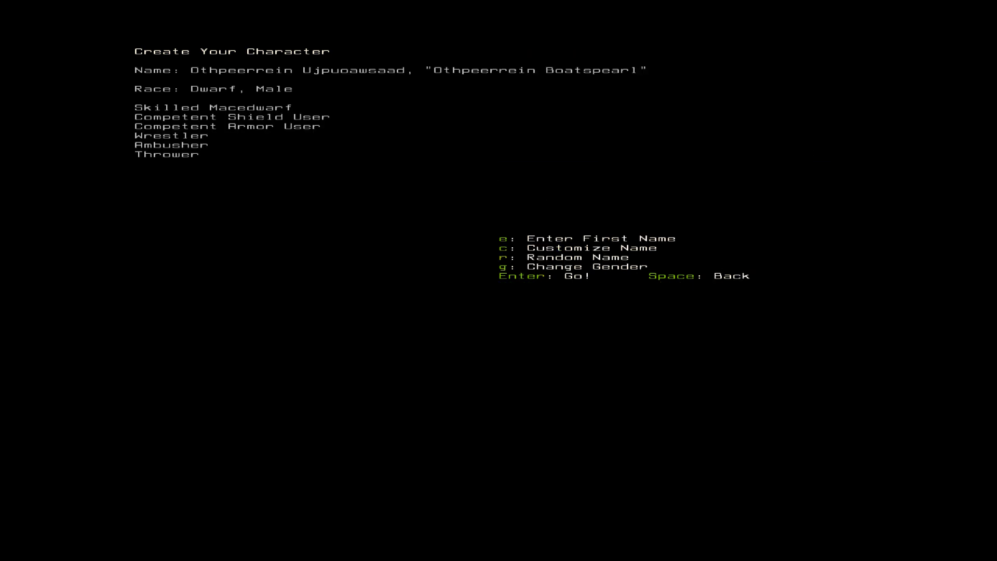
Step: Roll random names repeatedly for the male dwarf macedwarf until a preferred one appears
{"action": "key", "text": "r"}
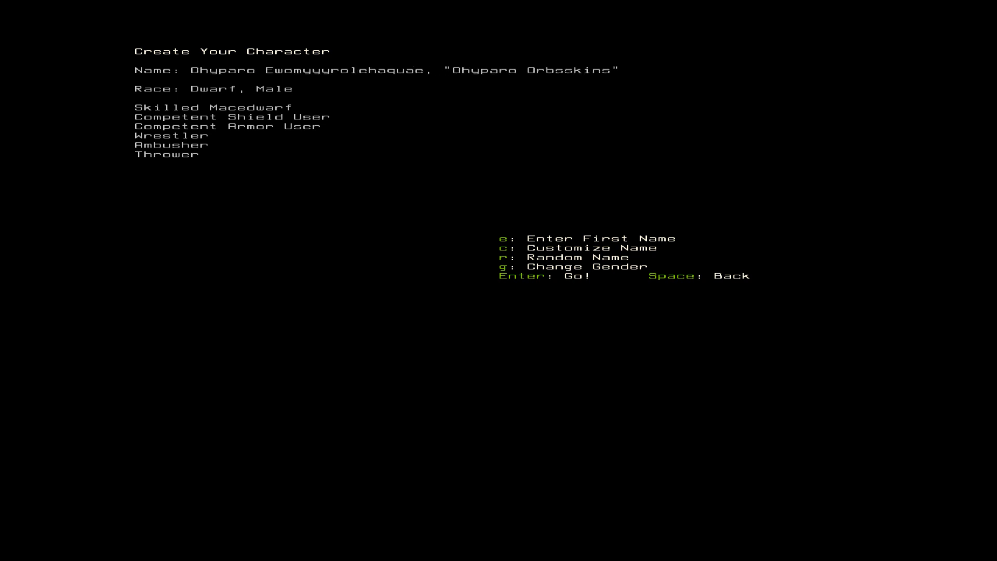
{"action": "key", "text": "r"}
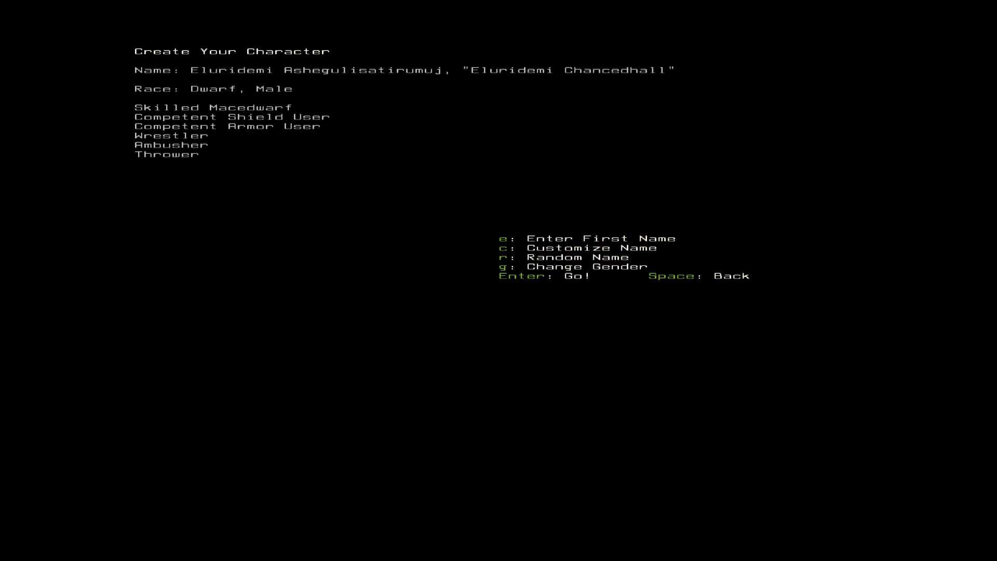
{"action": "key", "text": "r"}
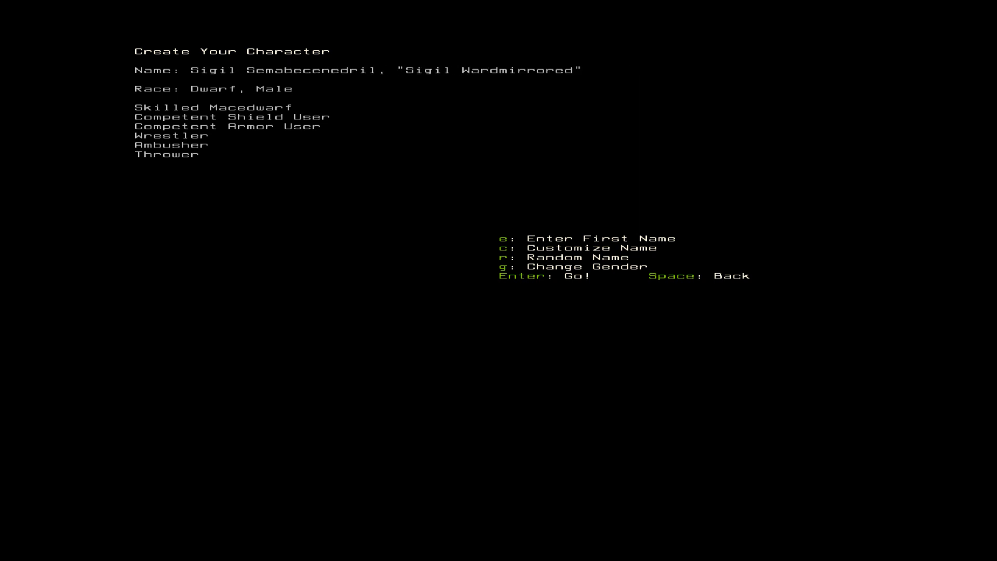
{"action": "key", "text": "r"}
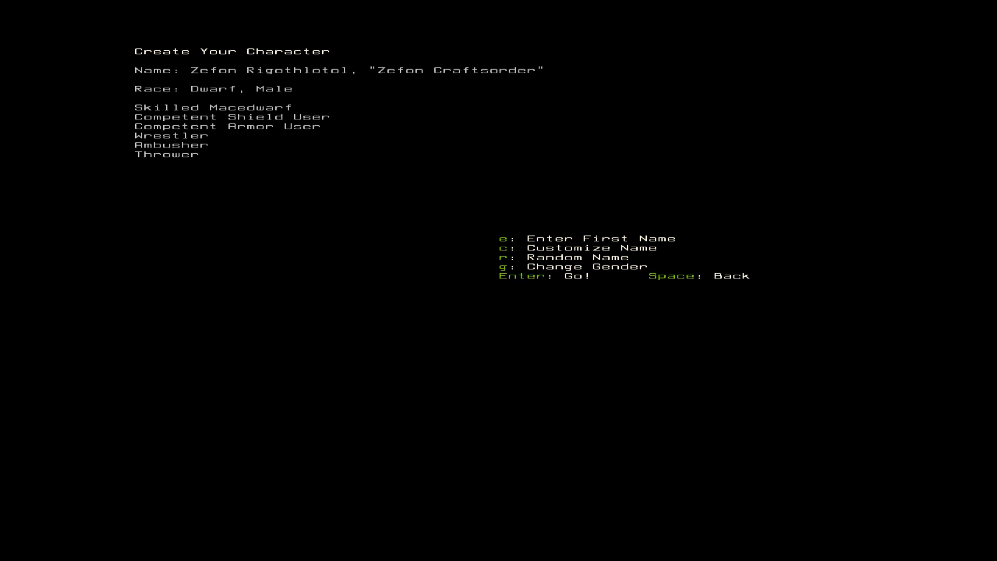
{"action": "key", "text": "r"}
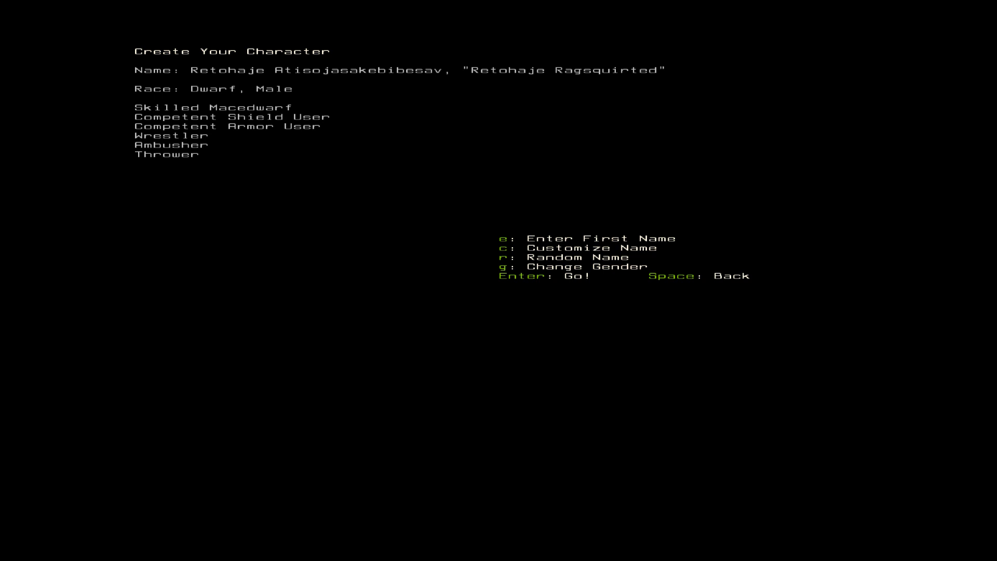
{"action": "key", "text": "r"}
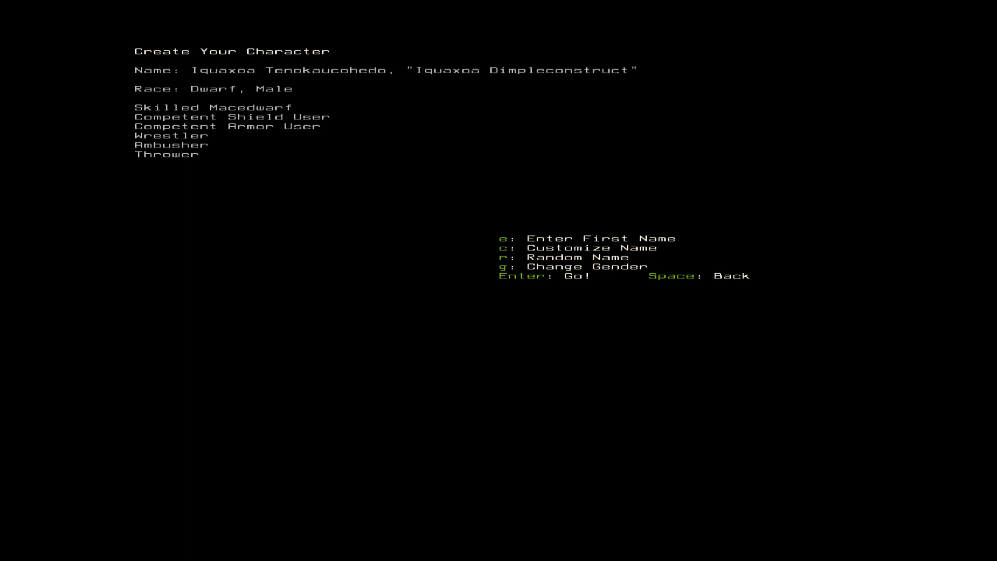
{"action": "key", "text": "r"}
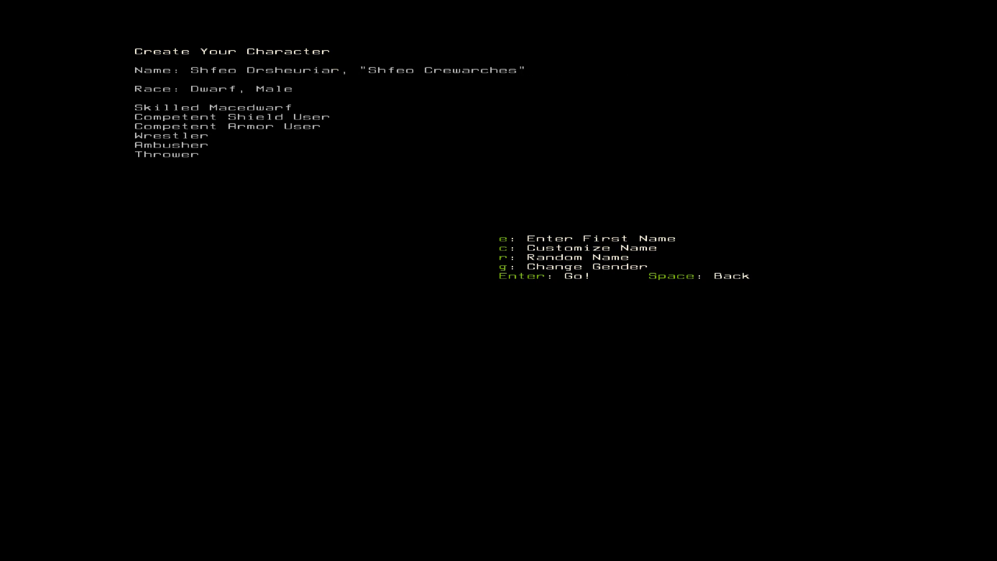
{"action": "key", "text": "r"}
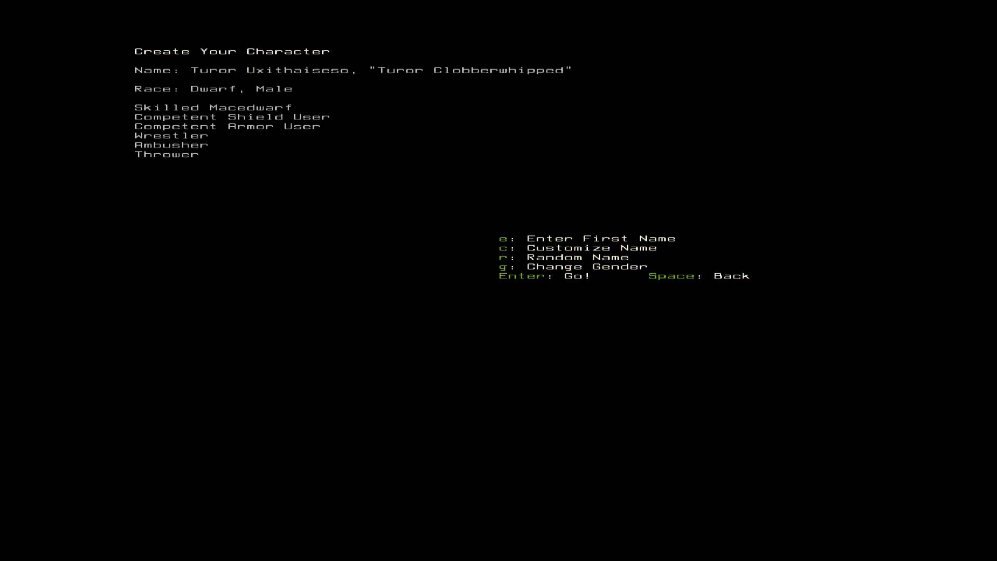
{"action": "key", "text": "r"}
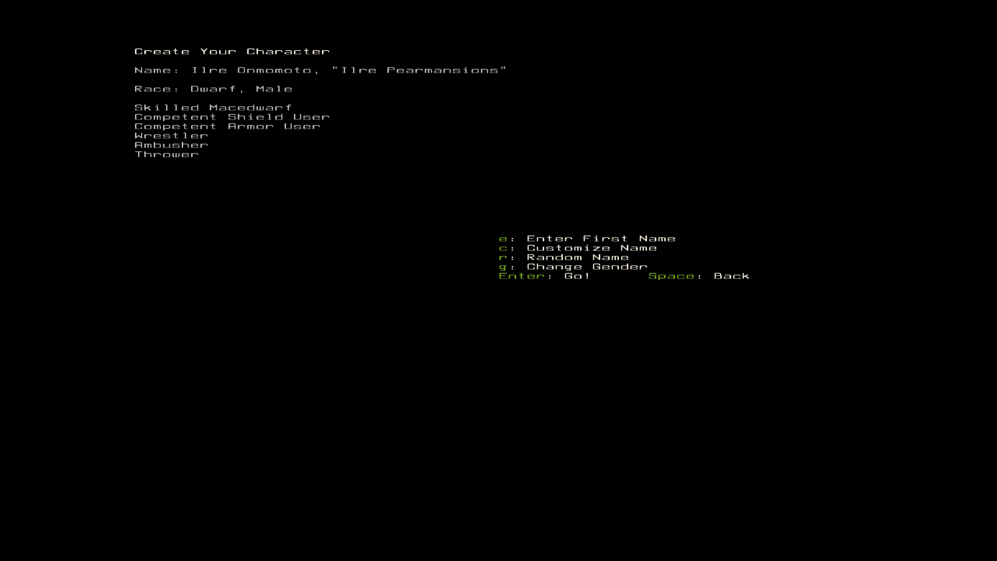
{"action": "key", "text": "r"}
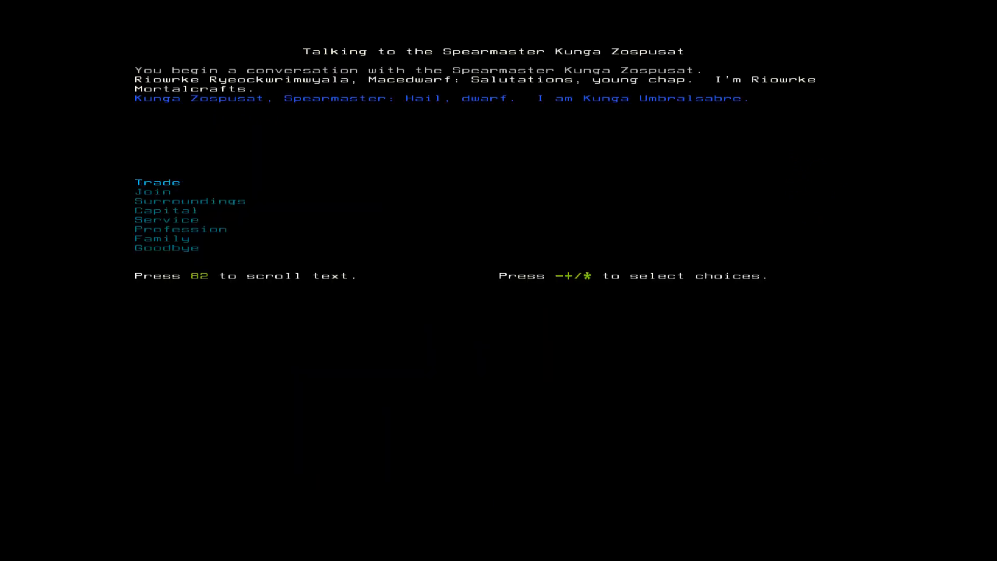
Step: Offer service to the Spearmaster, accept the quest to kill Triflingleaders the spinosaurus, and say goodbye
{"action": "left_click", "coordinate": [152, 191]}
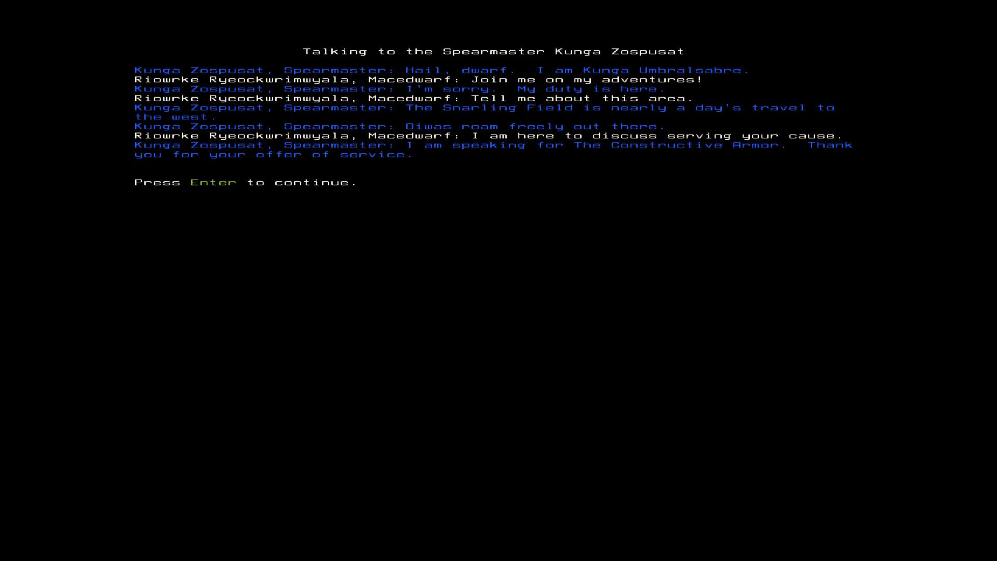
{"action": "key", "text": "enter"}
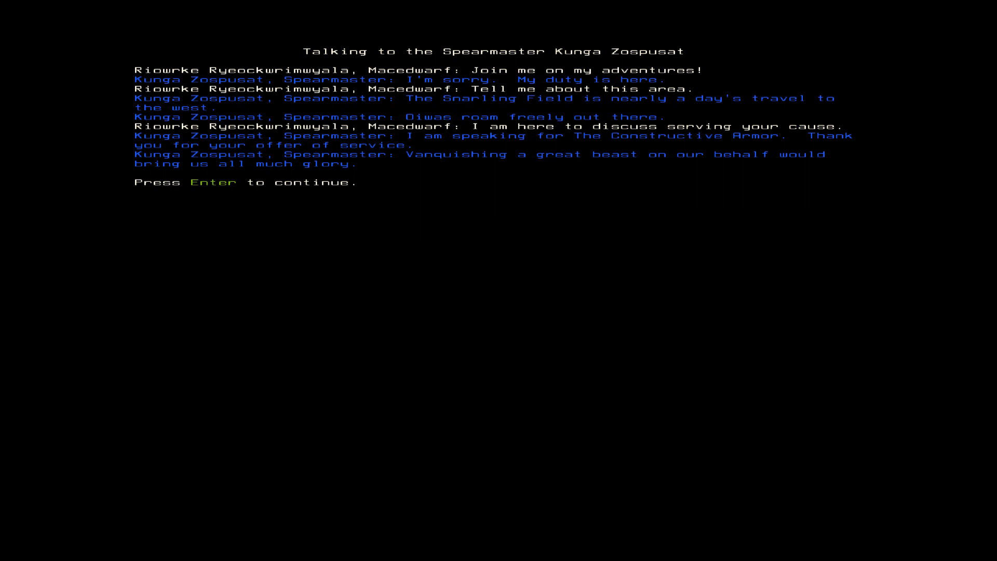
{"action": "key", "text": "enter"}
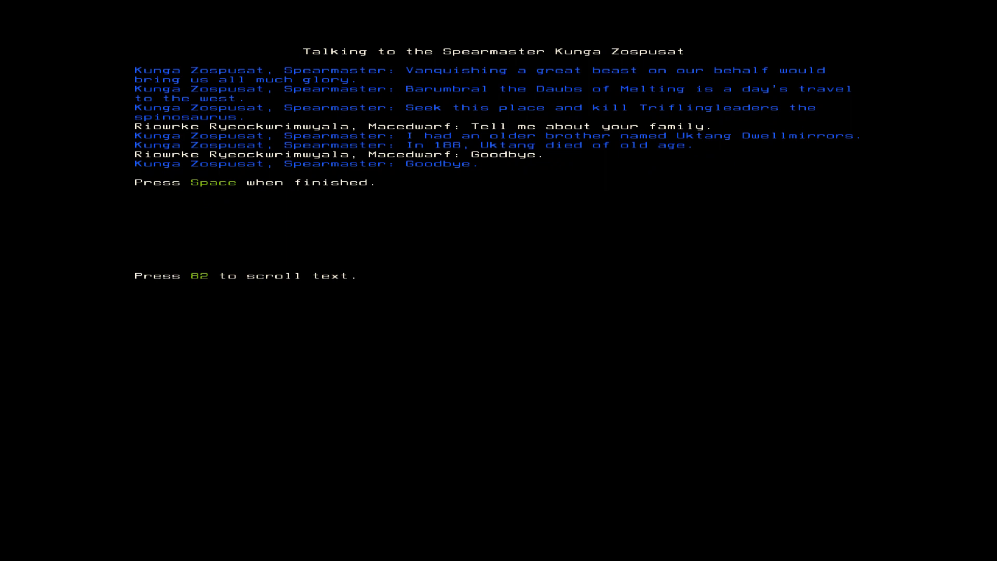
{"action": "key", "text": "Space"}
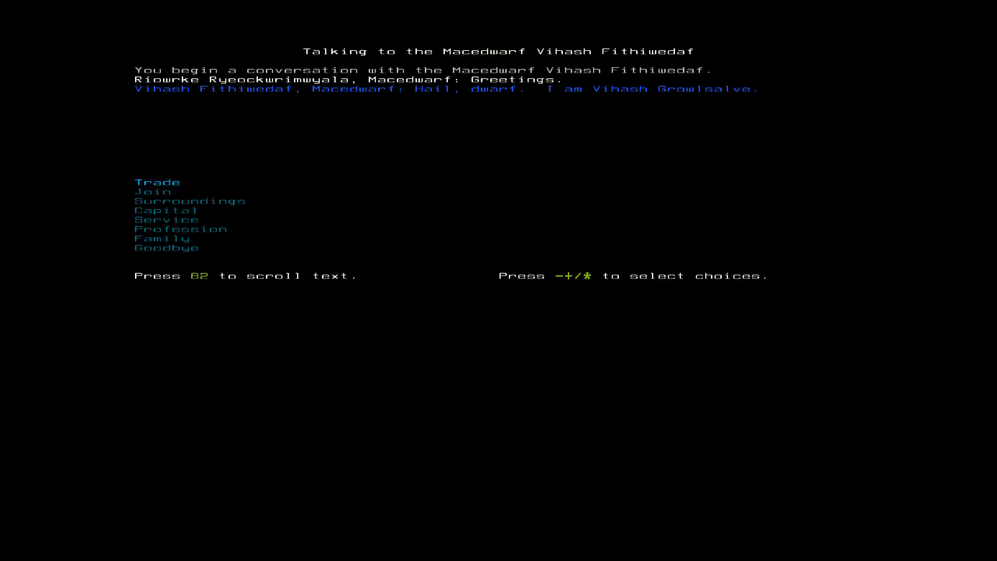
Step: Greet the macedwarf, then begin a conversation with the wrestler
{"action": "left_click", "coordinate": [153, 191]}
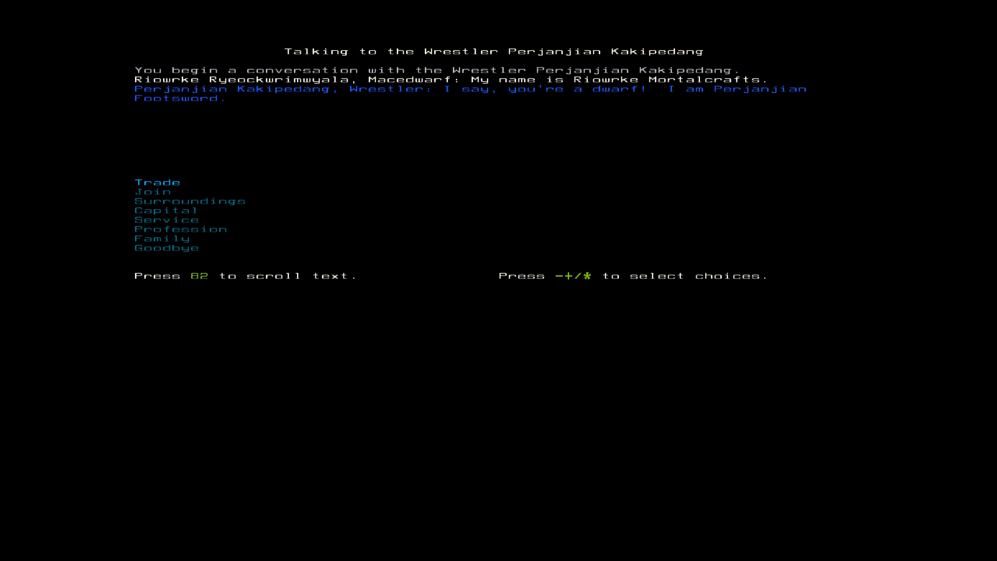
{"action": "left_click", "coordinate": [152, 191]}
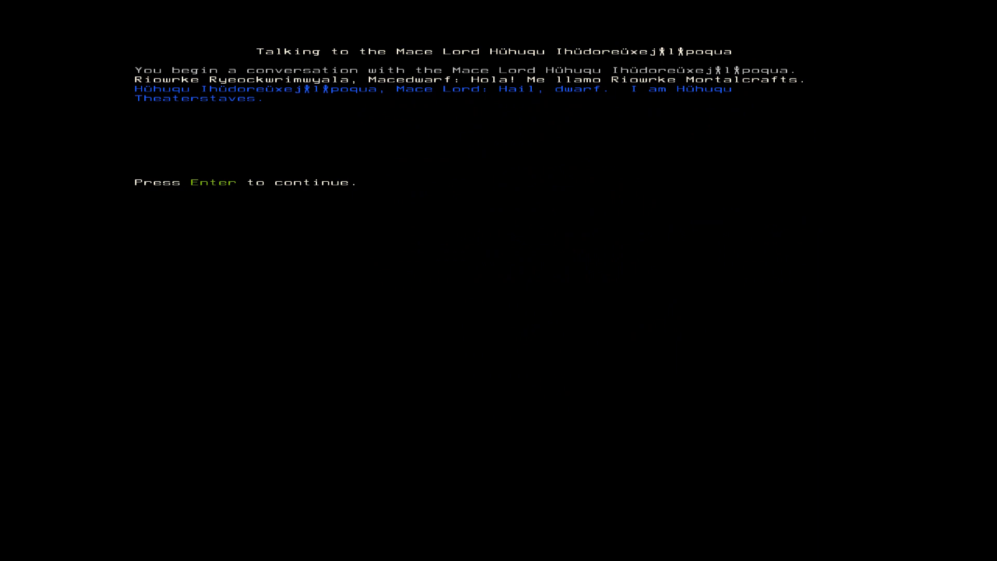
Step: Ask the Mace Lord to join, hear his refusal and that he leads The Helm of Tubes
{"action": "key", "text": "Enter"}
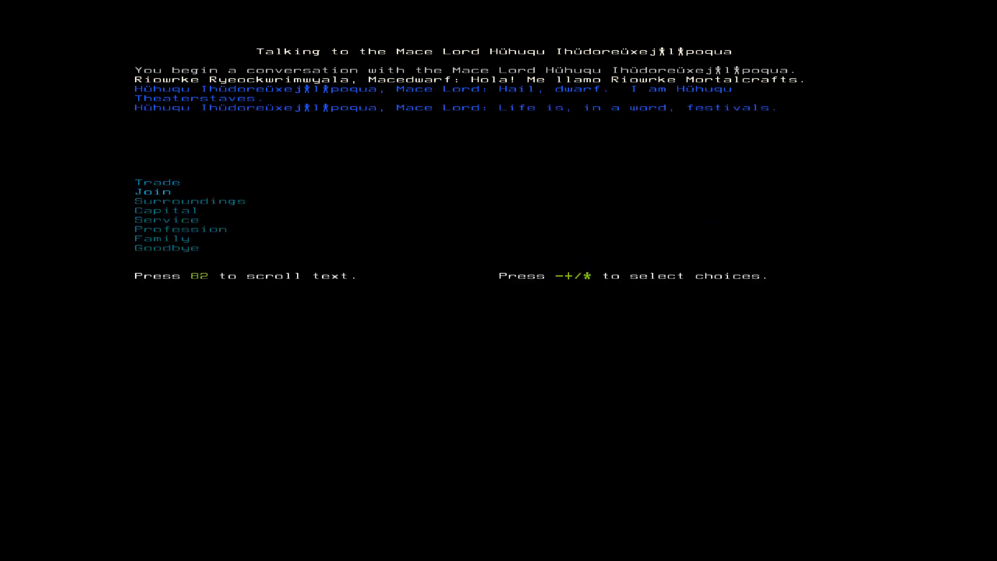
{"action": "left_click", "coordinate": [151, 192]}
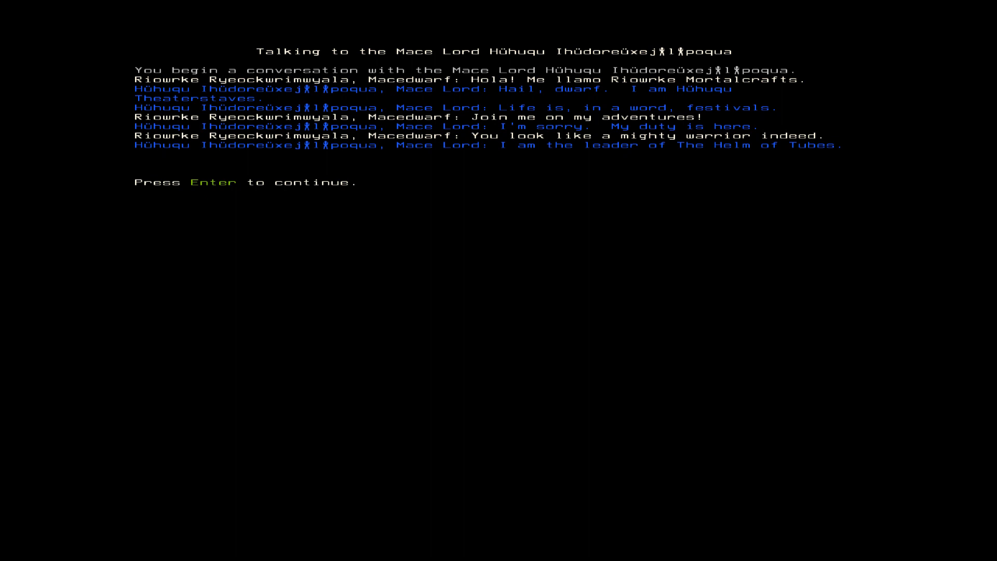
{"action": "key", "text": "Enter"}
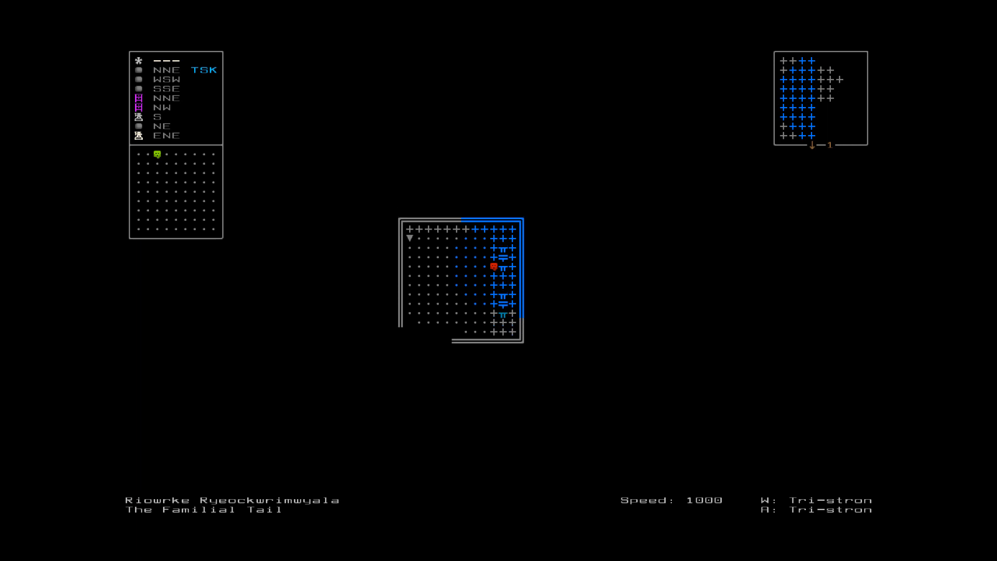
Step: Request sleep, bringing up the confirmation to rest eight hours at The Familial Tail
{"action": "key", "text": "s"}
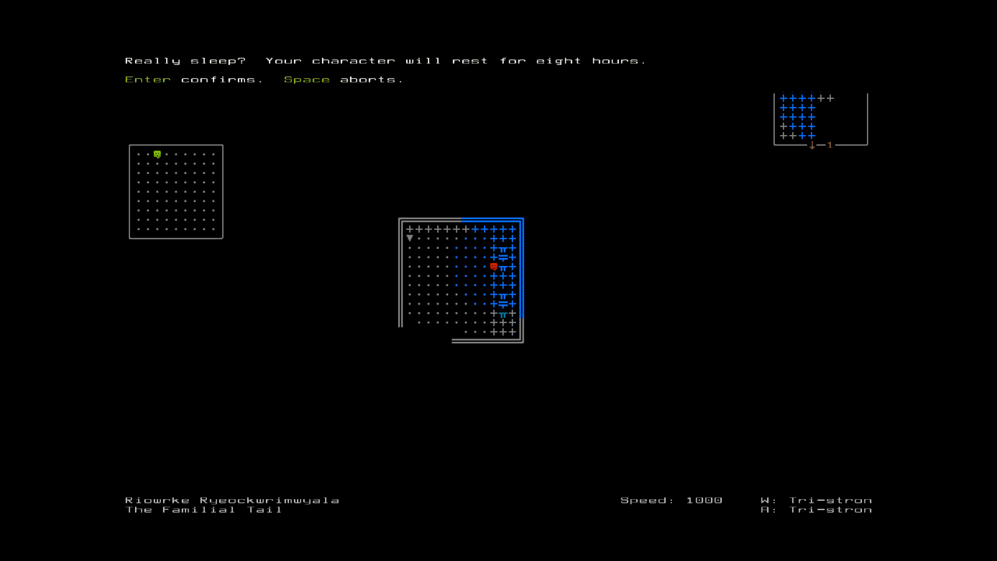